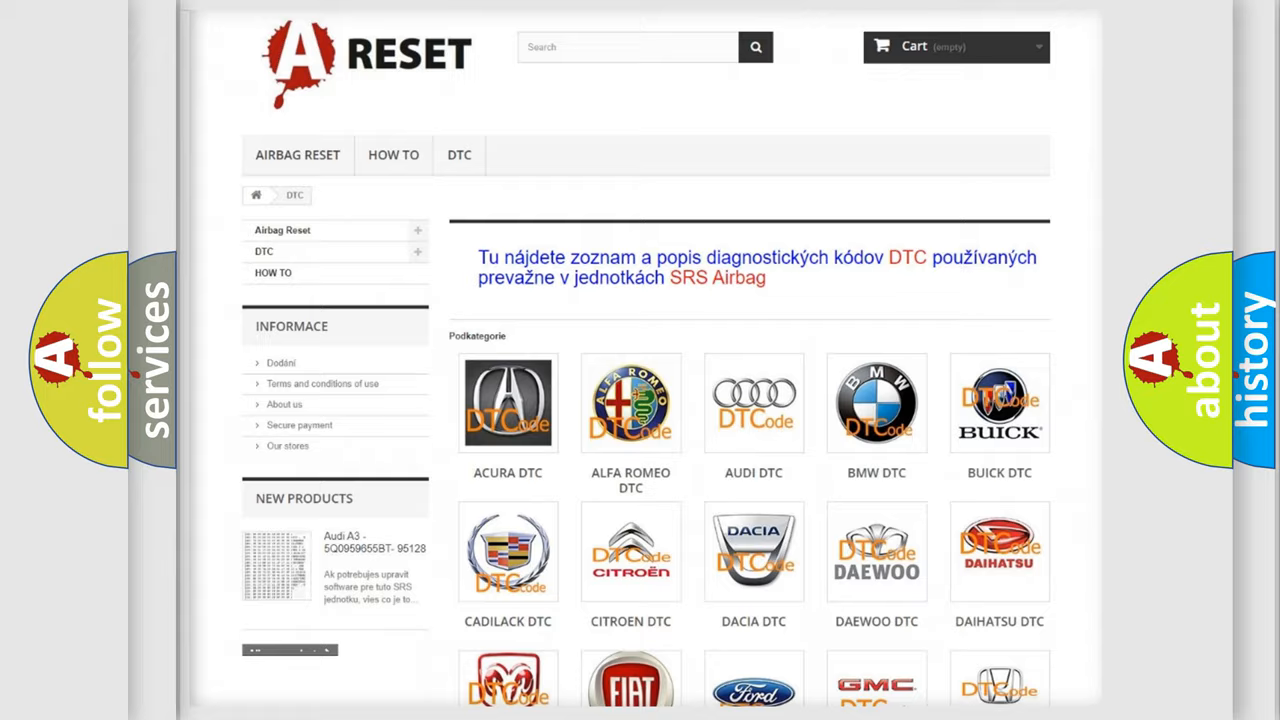
# - Scroll down through the slides from the brand list to the Chrysler B18BA4B definition slide
pyautogui.scroll(-3)
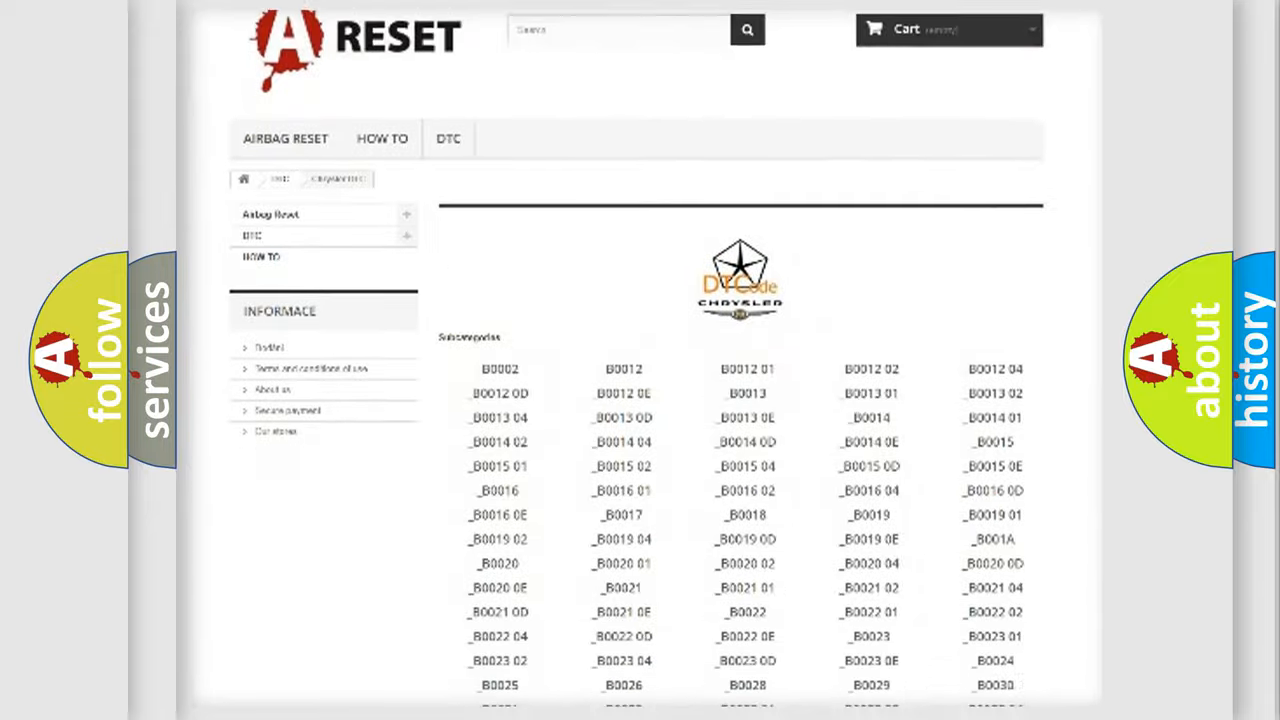
pyautogui.scroll(-3)
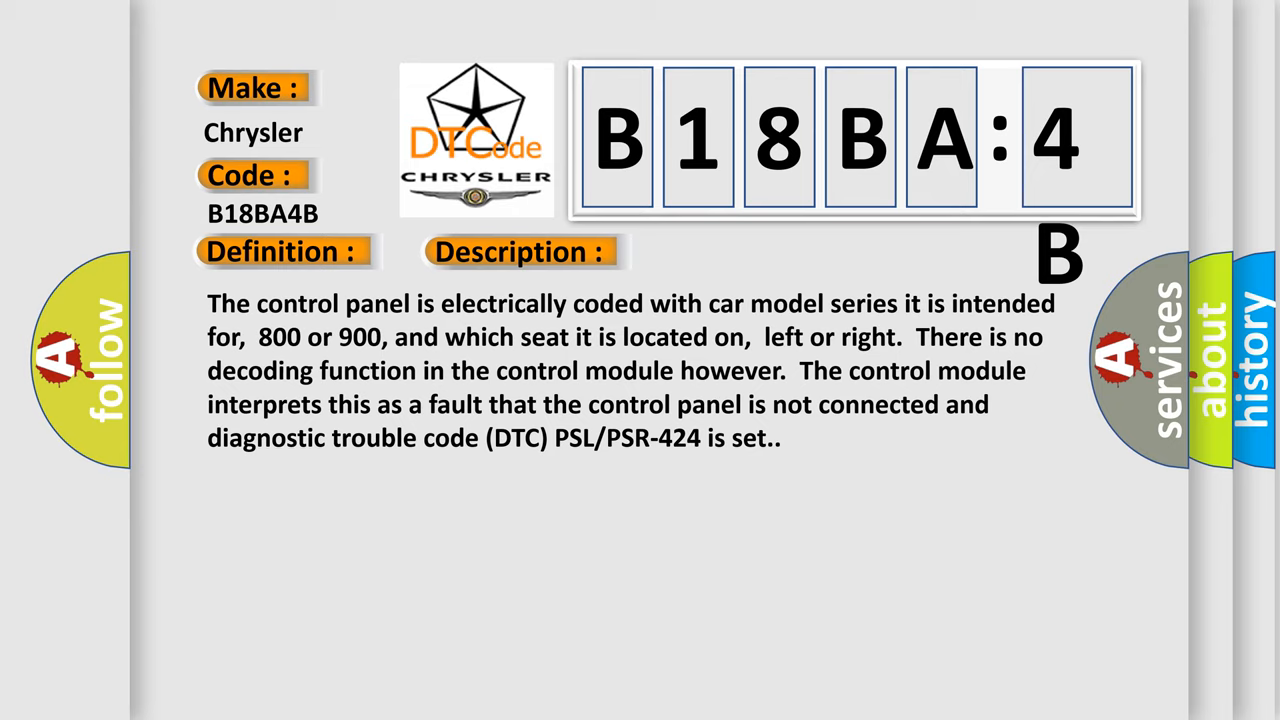
# - Advance to the B18BA4B Cause slide listing decoding disabled and over-temperature
pyautogui.click(733, 251)
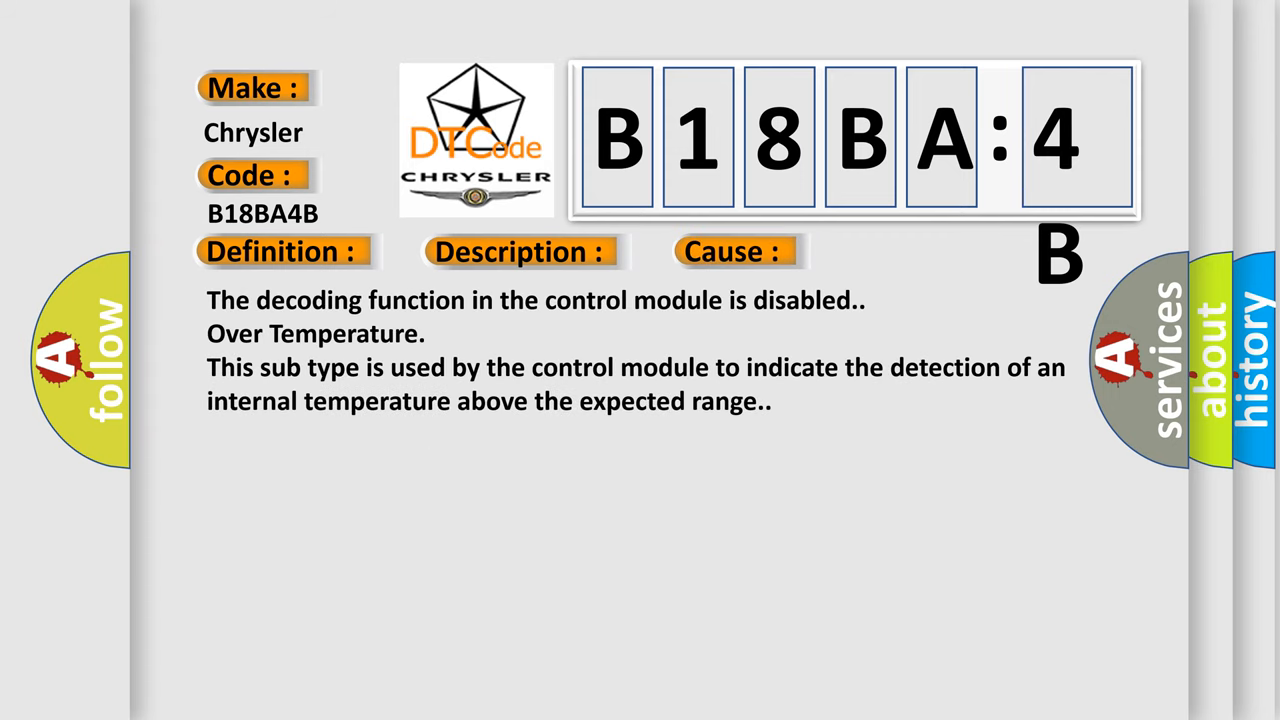